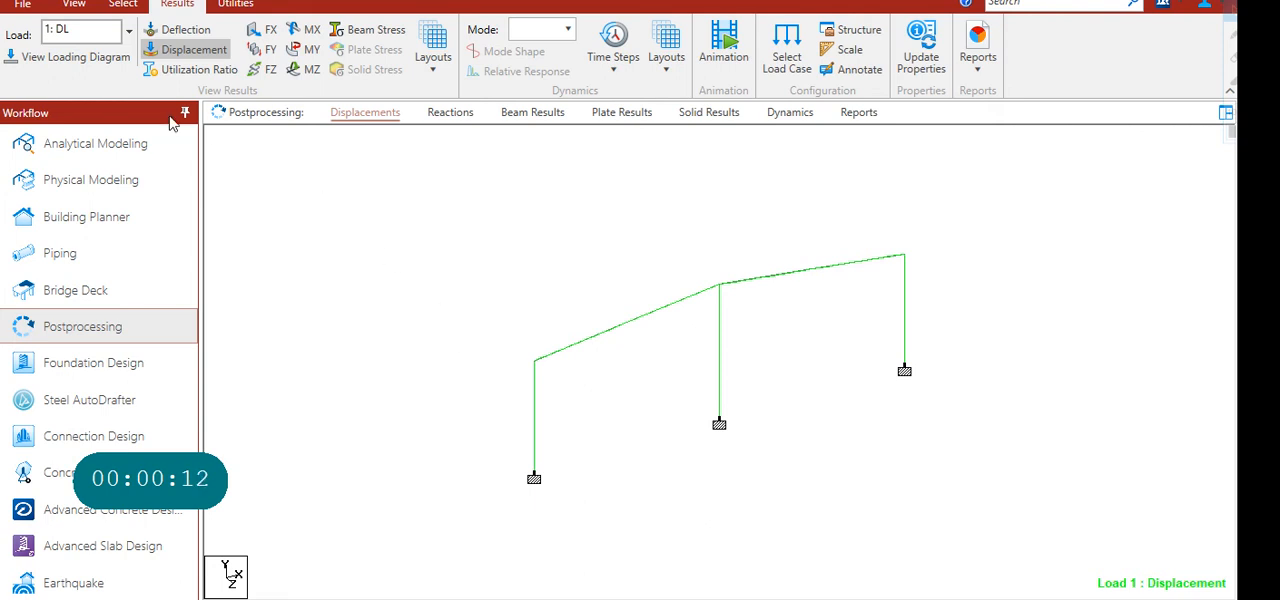
mouse_move(122, 4)
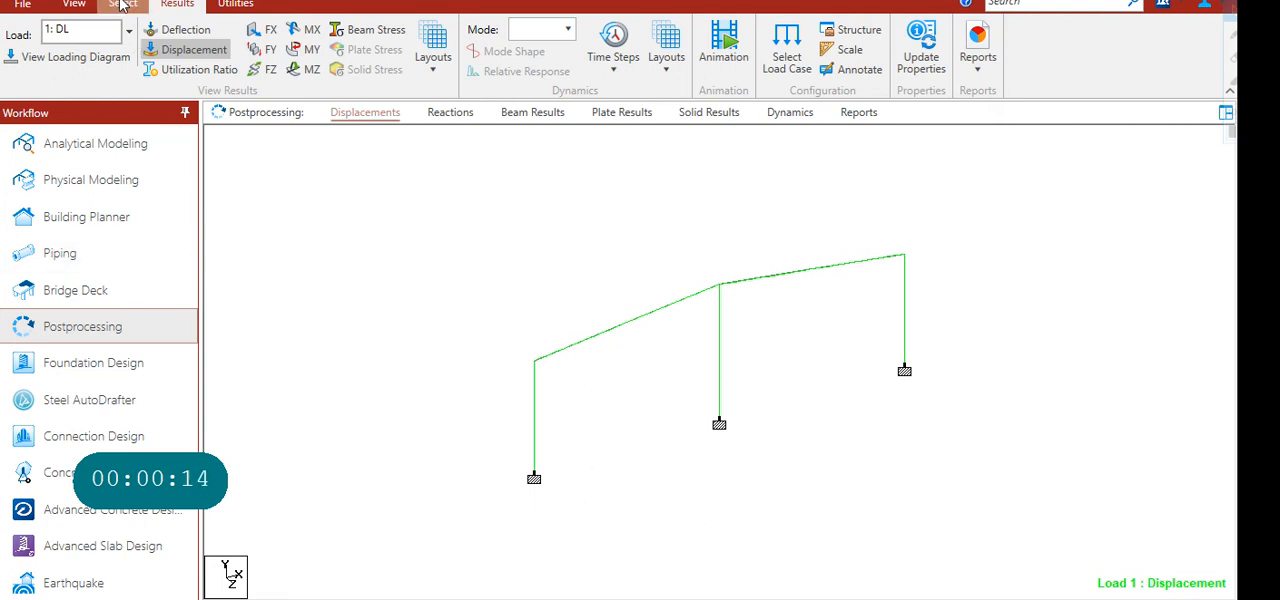
- Select only the left column member of the two-bay frame using the selection tools
click(123, 4)
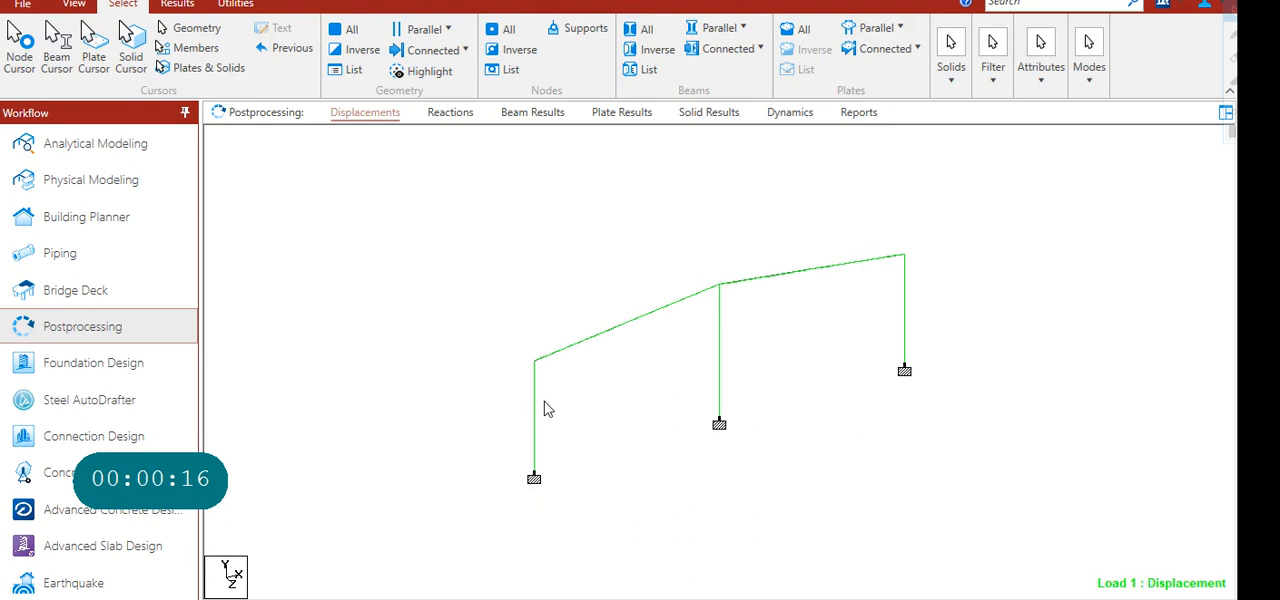
click(533, 415)
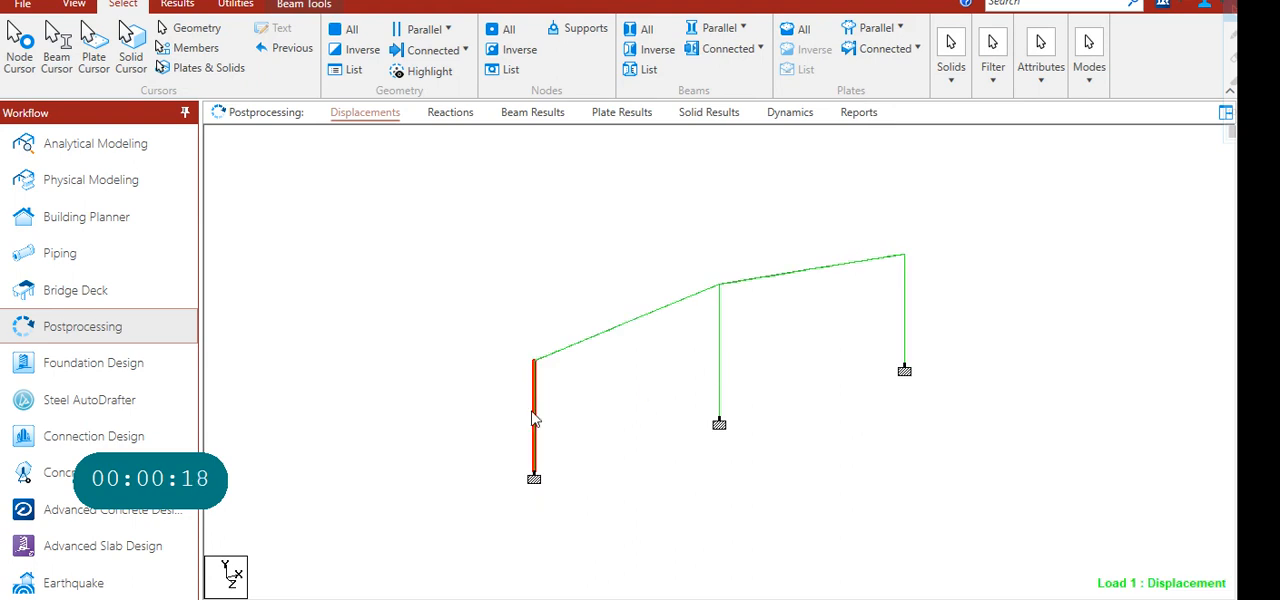
mouse_move(722, 348)
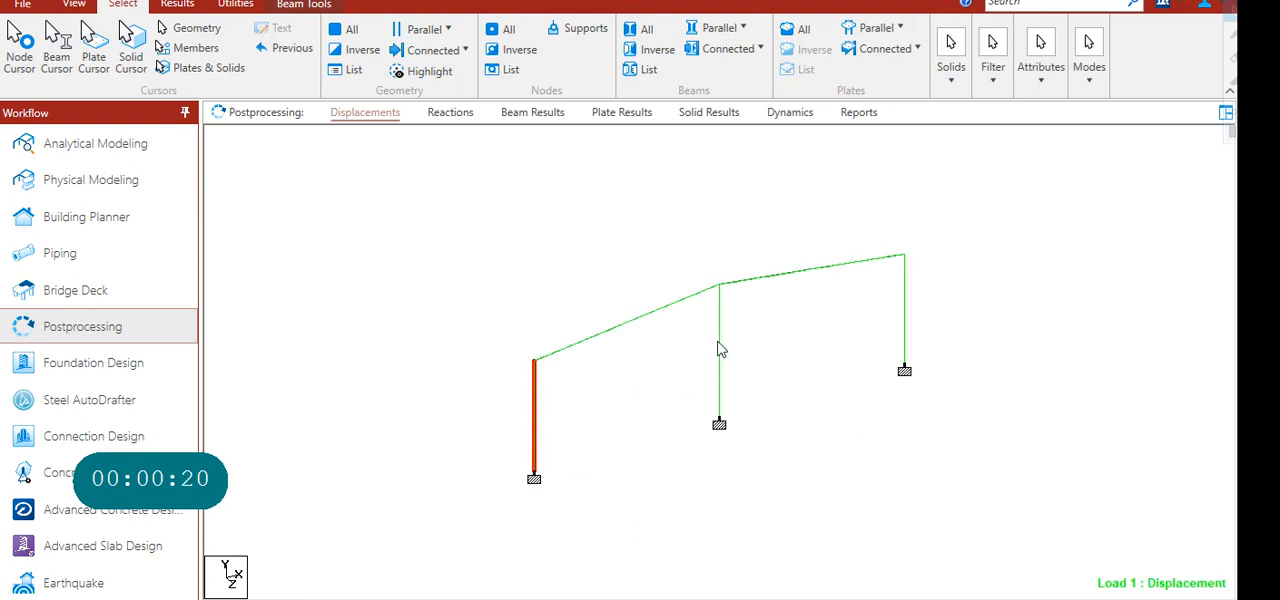
mouse_move(905, 315)
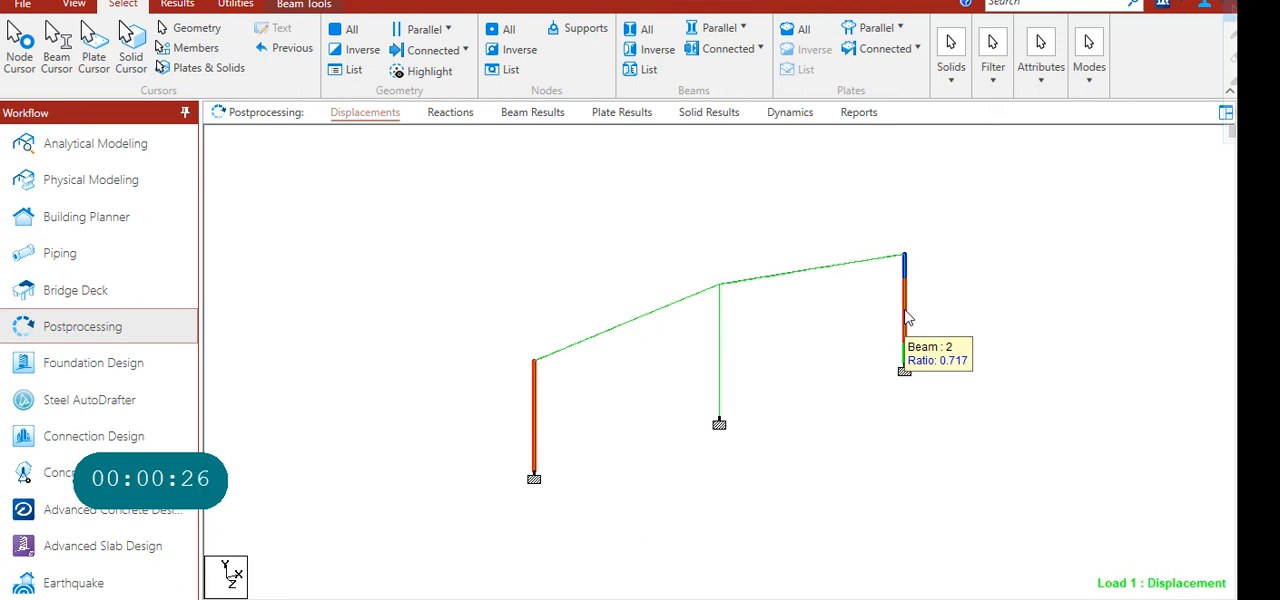
mouse_move(752, 221)
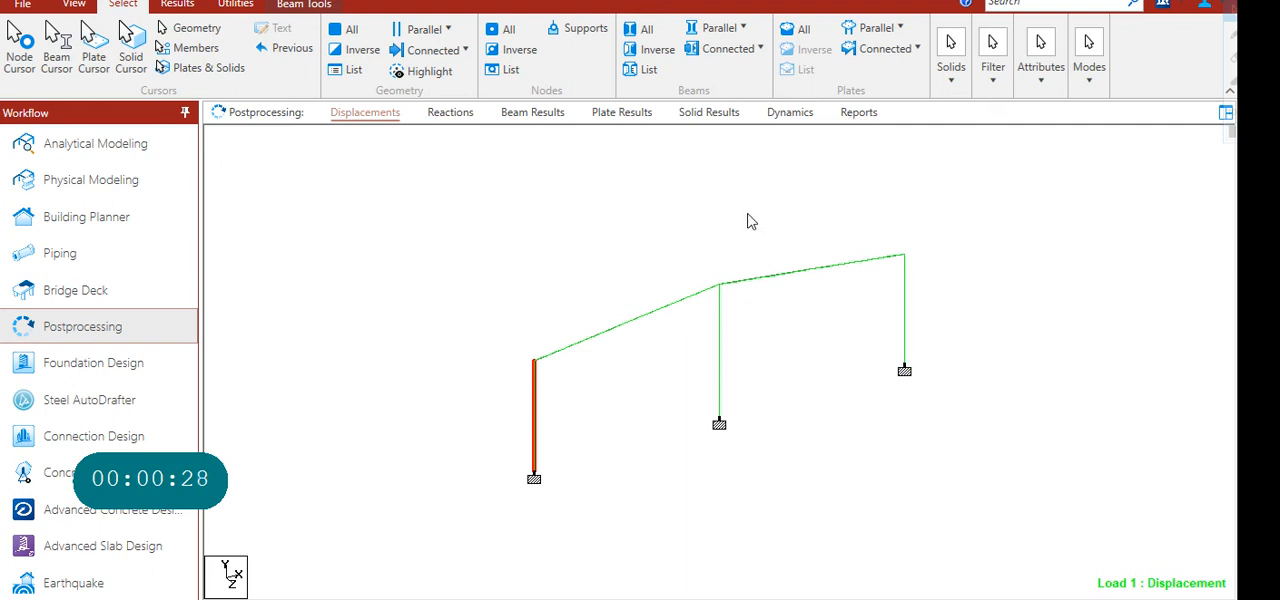
mouse_move(390, 262)
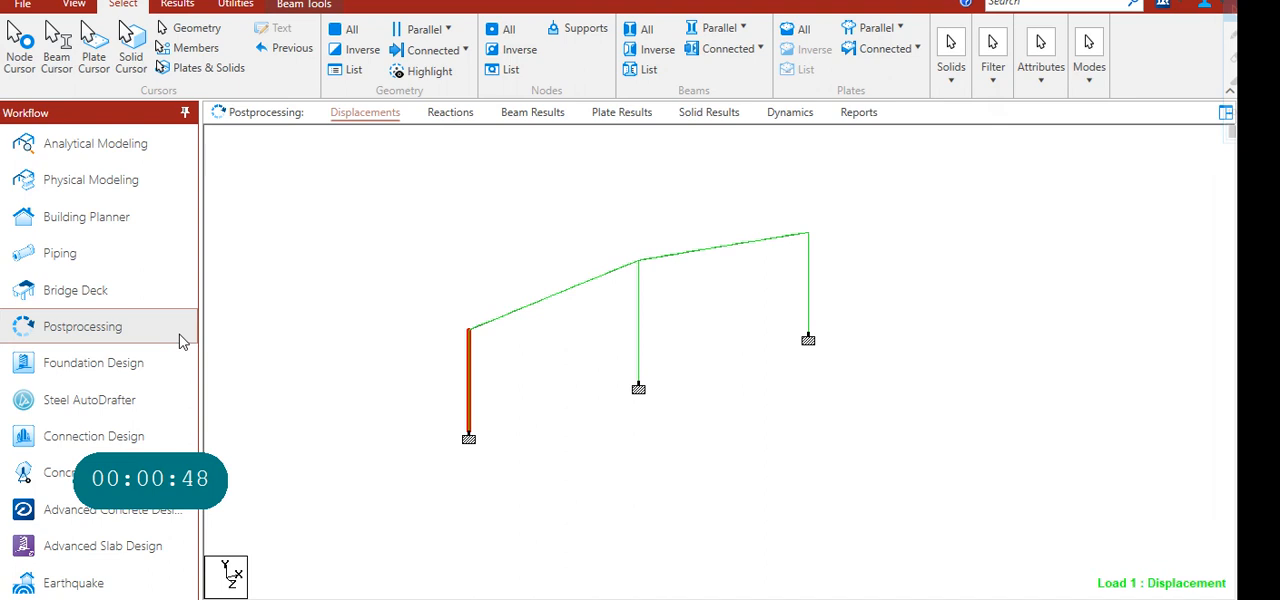
mouse_move(953, 167)
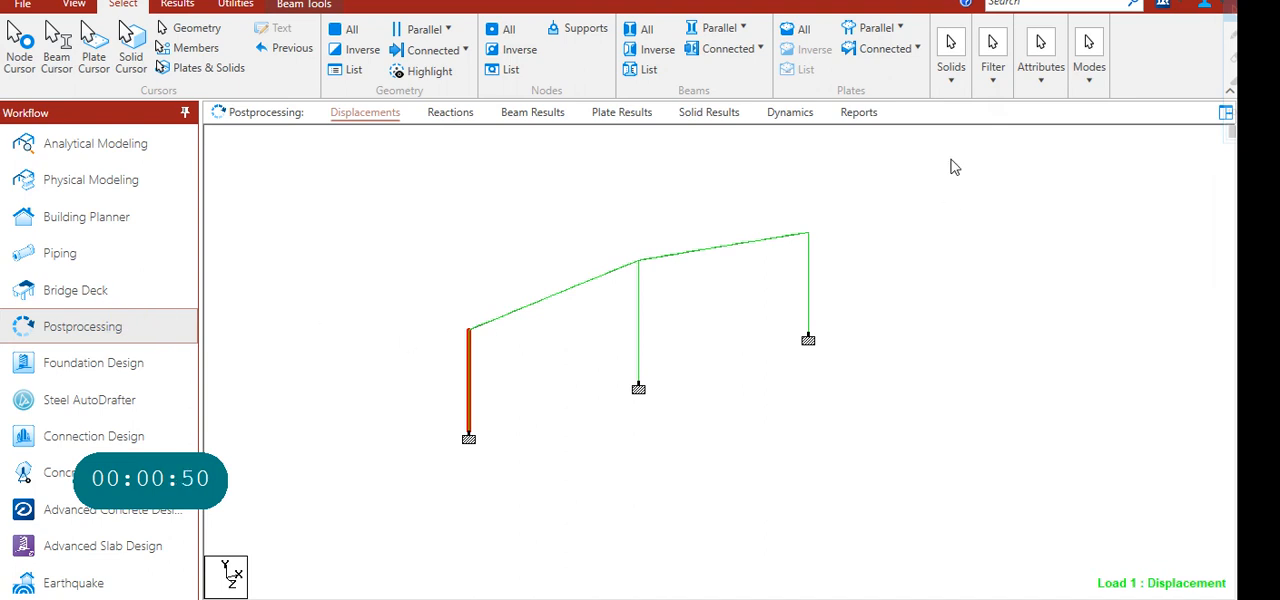
- Configure the Modes and Ranges pages in Report Setup and generate the Beam End Force Summary
click(858, 111)
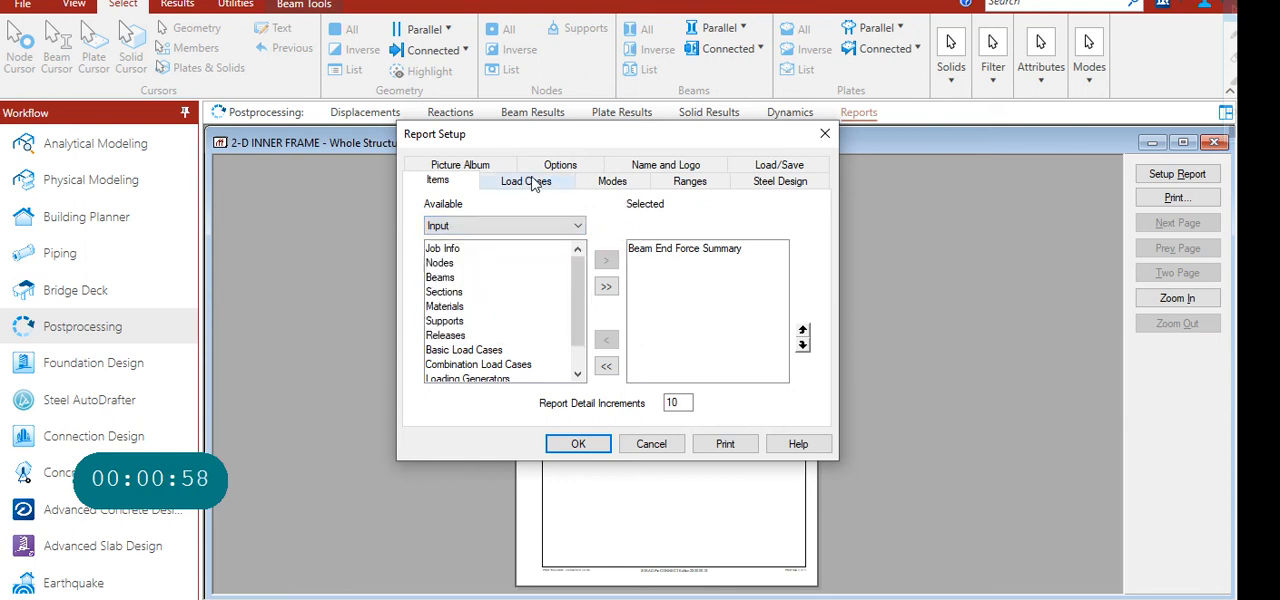
click(612, 181)
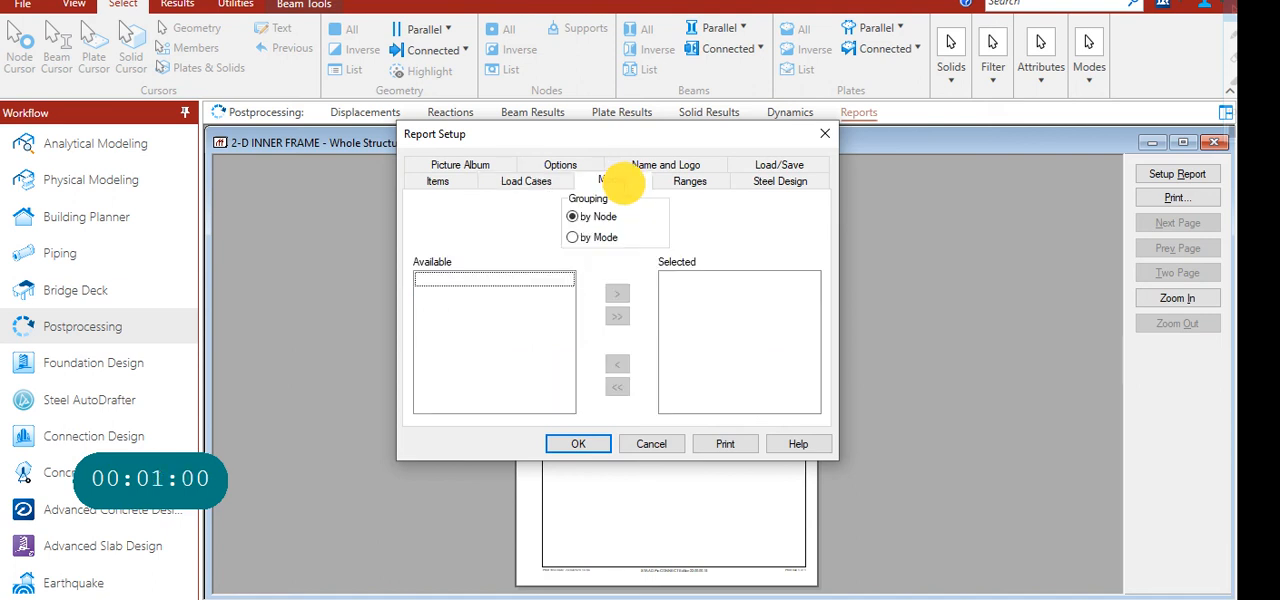
click(689, 181)
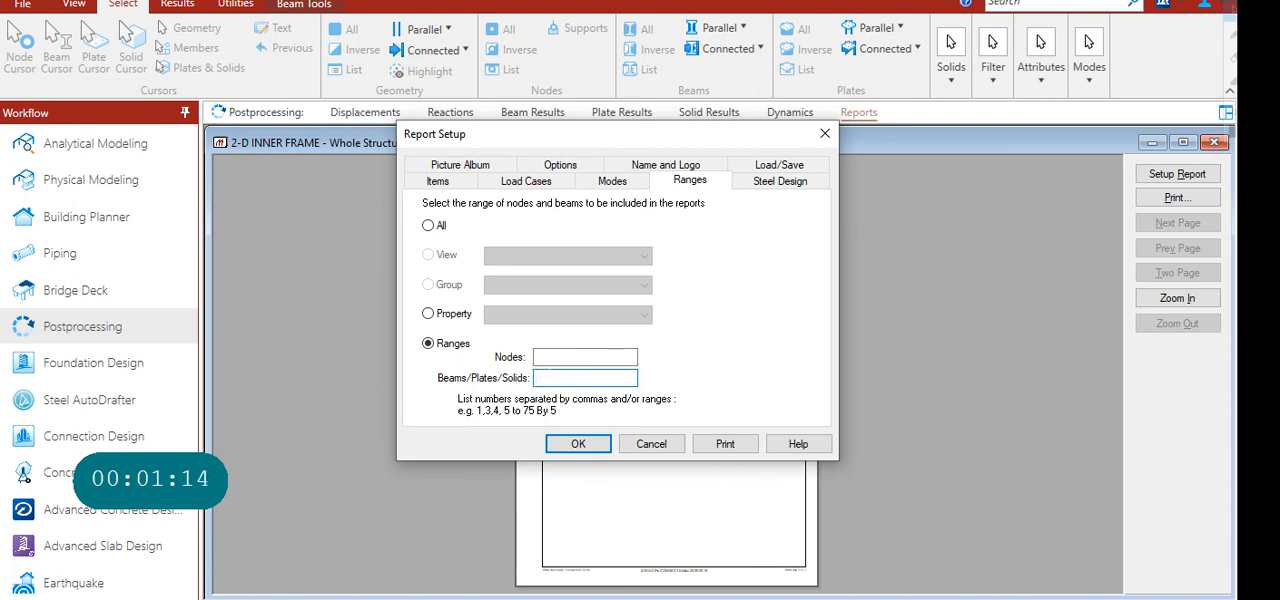
text(1,2)
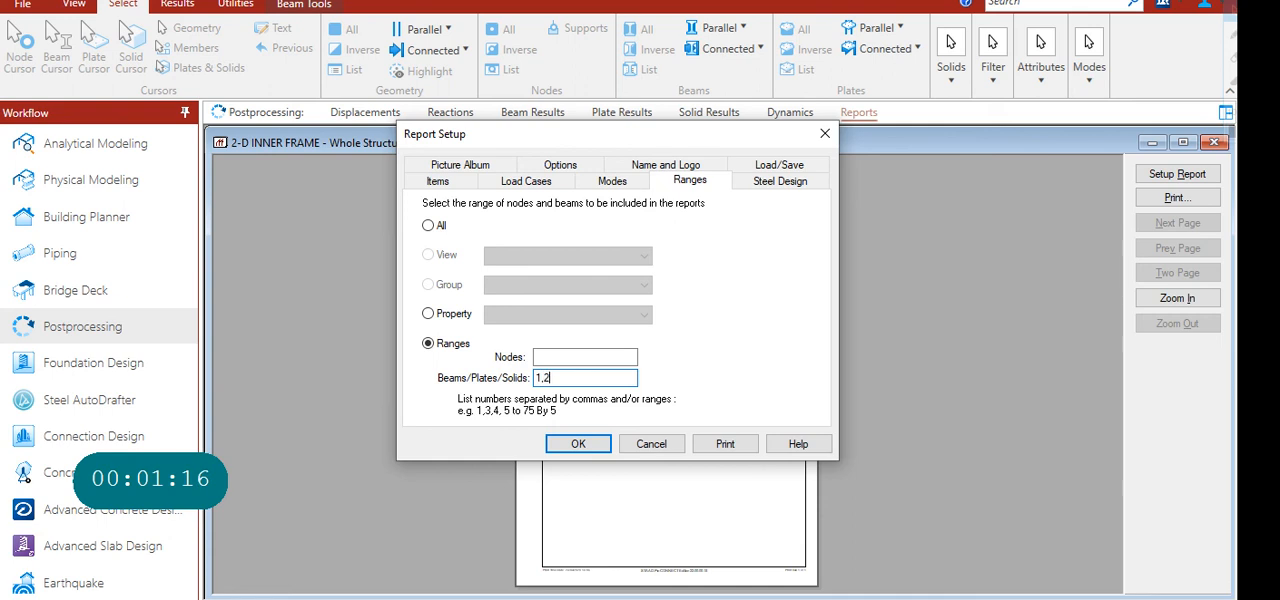
text(,10)
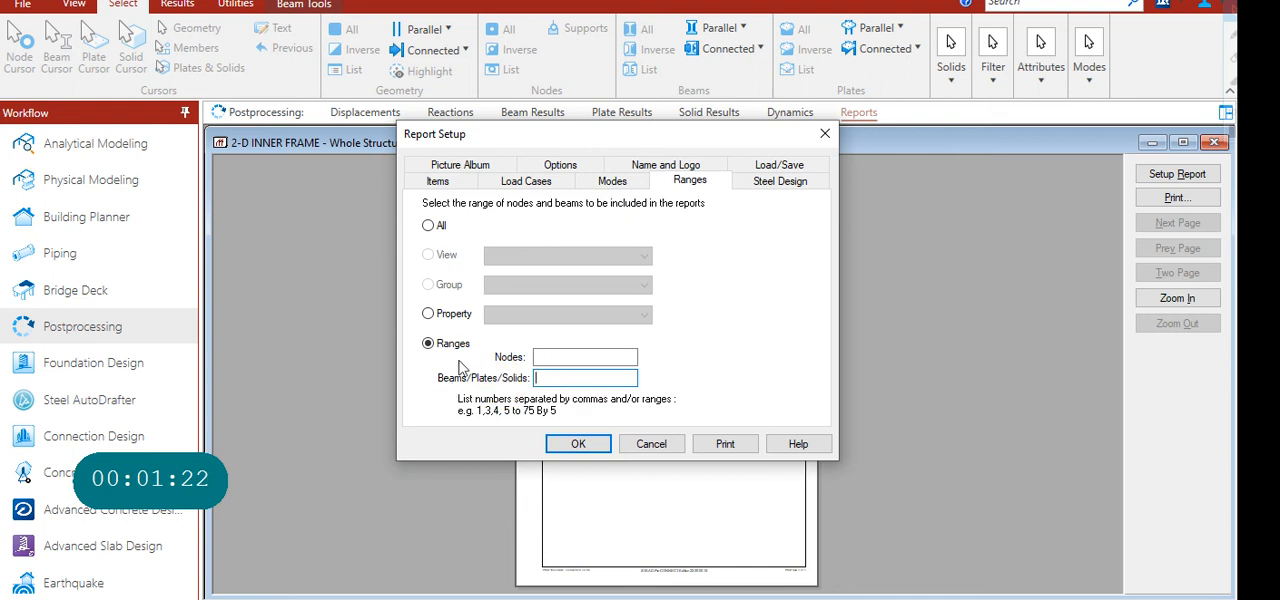
click(578, 443)
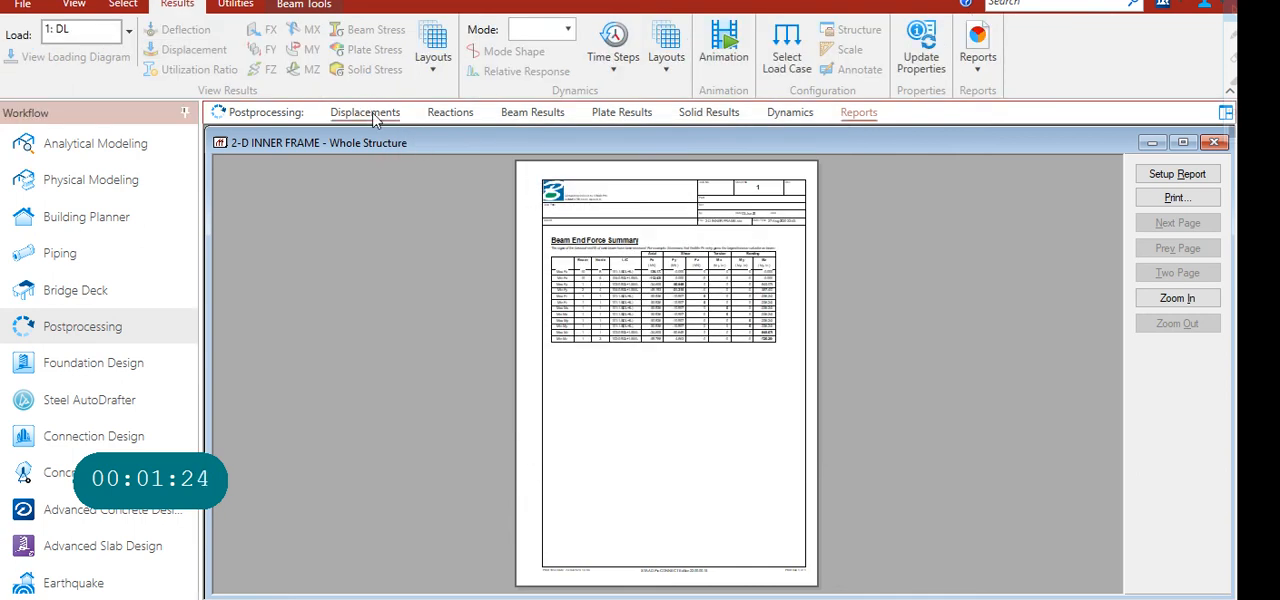
- Bring the Excel member-list workbook to the front from the taskbar
click(196, 48)
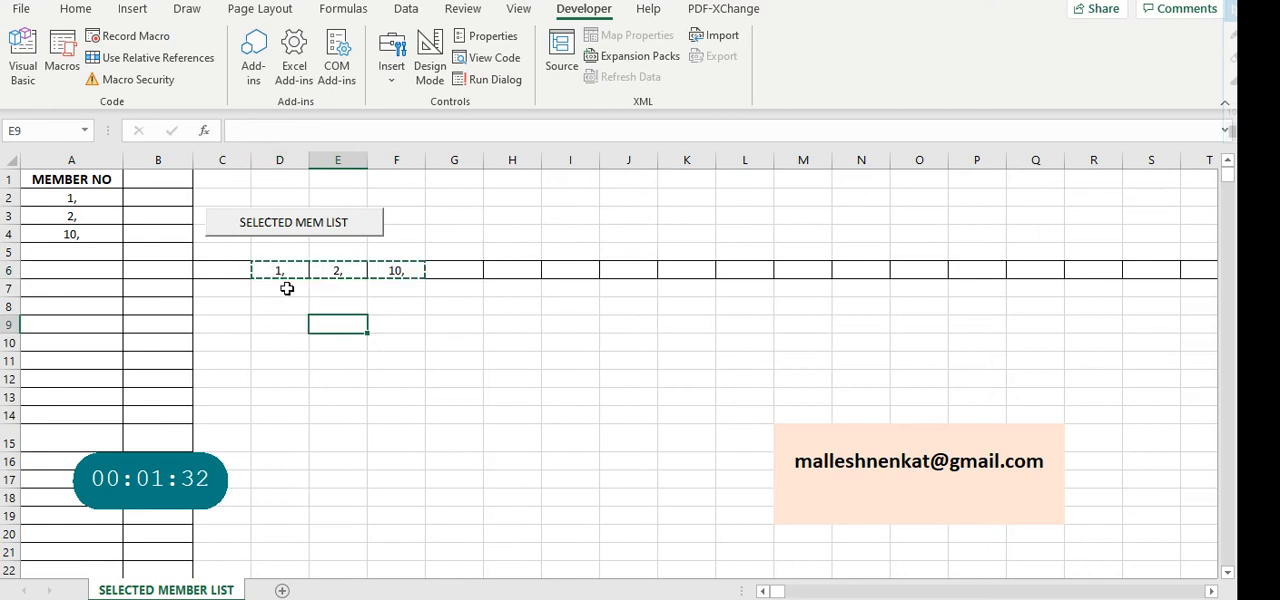
- Clear the old member numbers from column A and row 6 of the SELECTED MEMBER LIST sheet
click(279, 270)
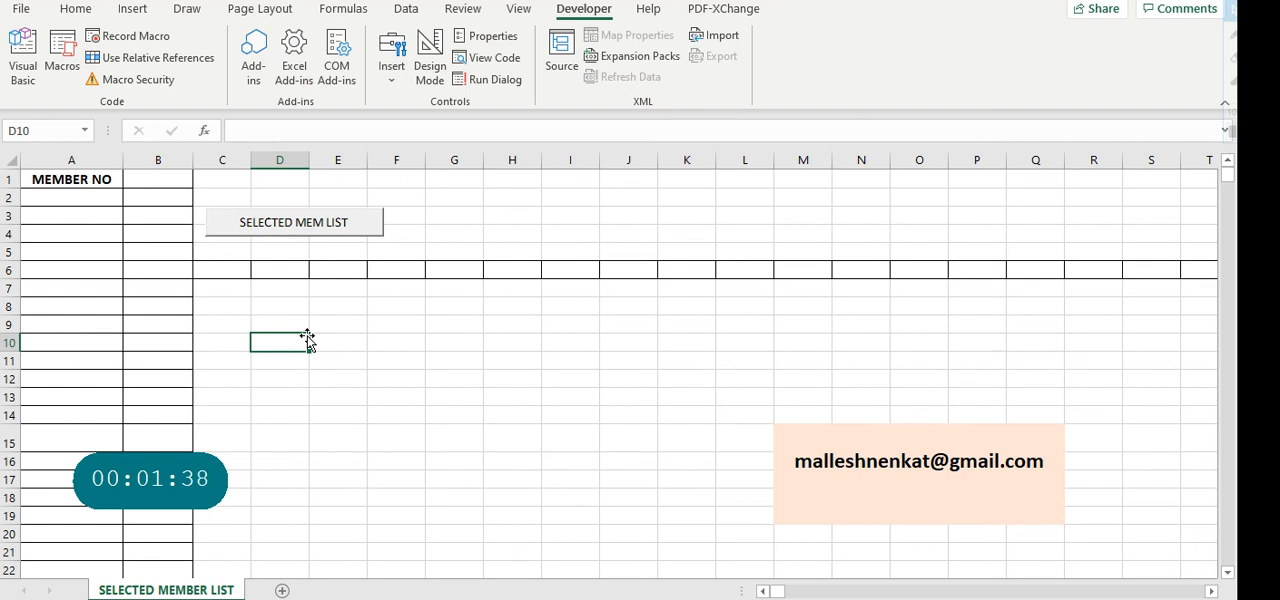
mouse_move(358, 277)
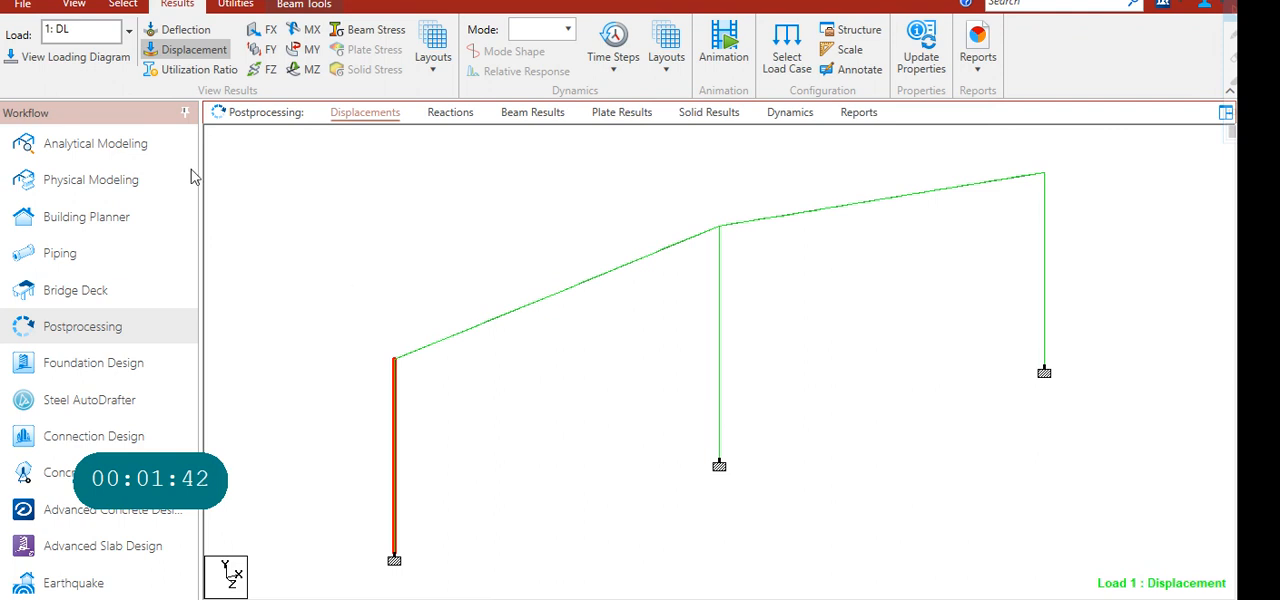
- Open the selection tools and pick the row-6 member numbers 1, 2 and 10
click(122, 4)
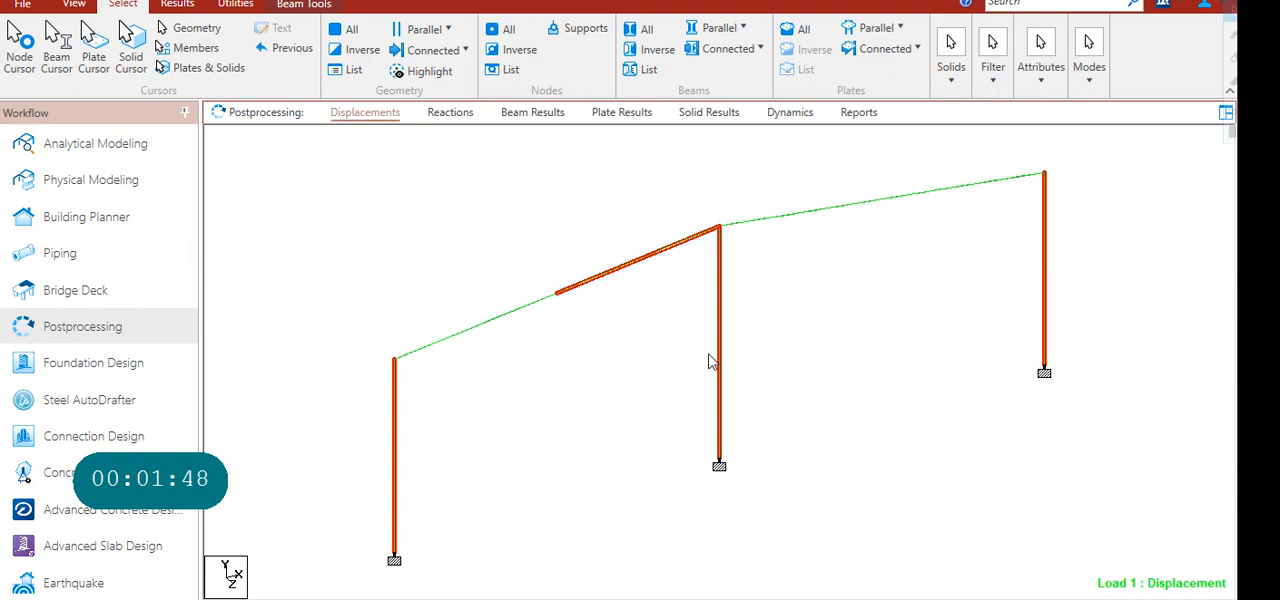
mouse_move(685, 266)
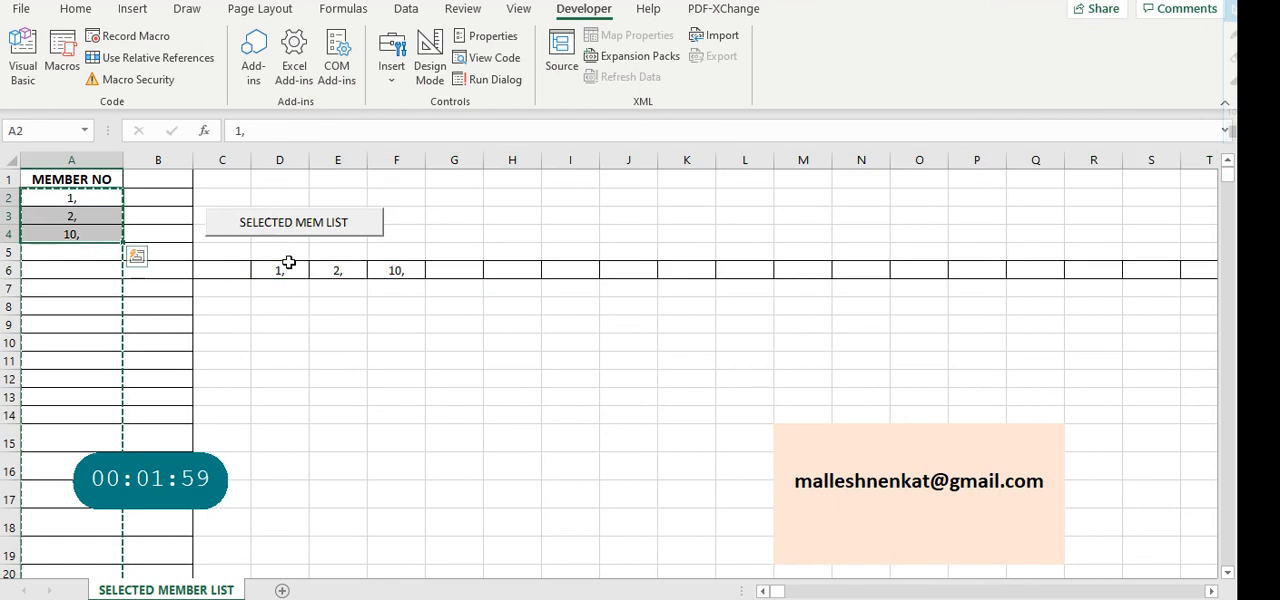
click(337, 342)
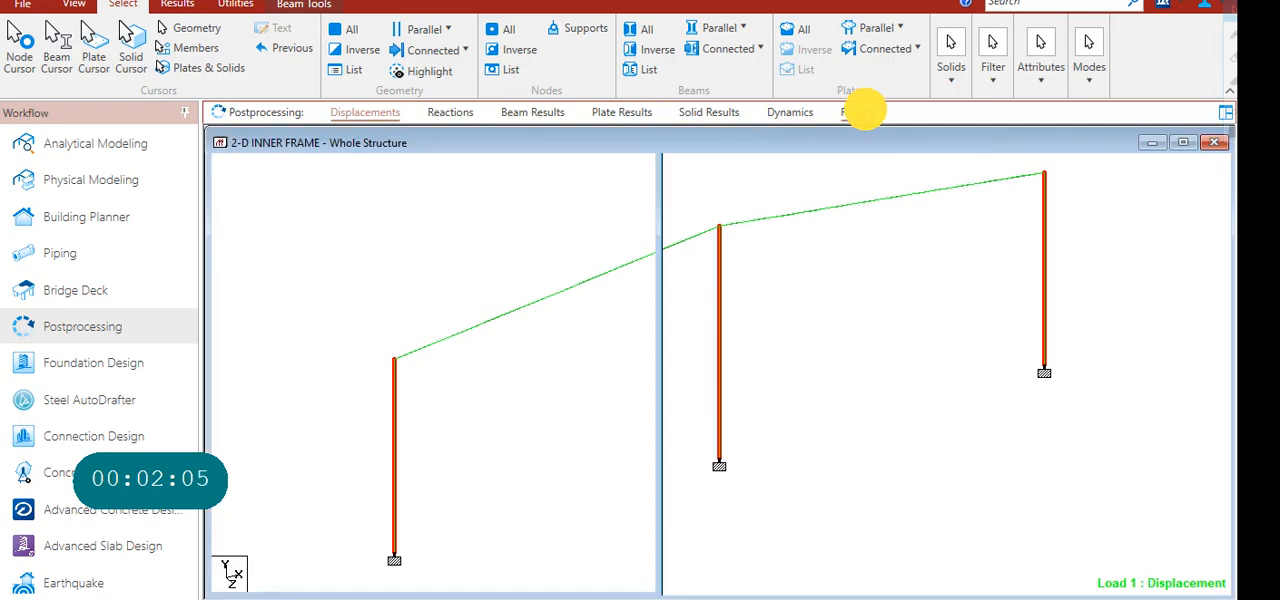
- Enter '1, 2, 10' as the Report Setup beam range and regenerate the report
click(858, 111)
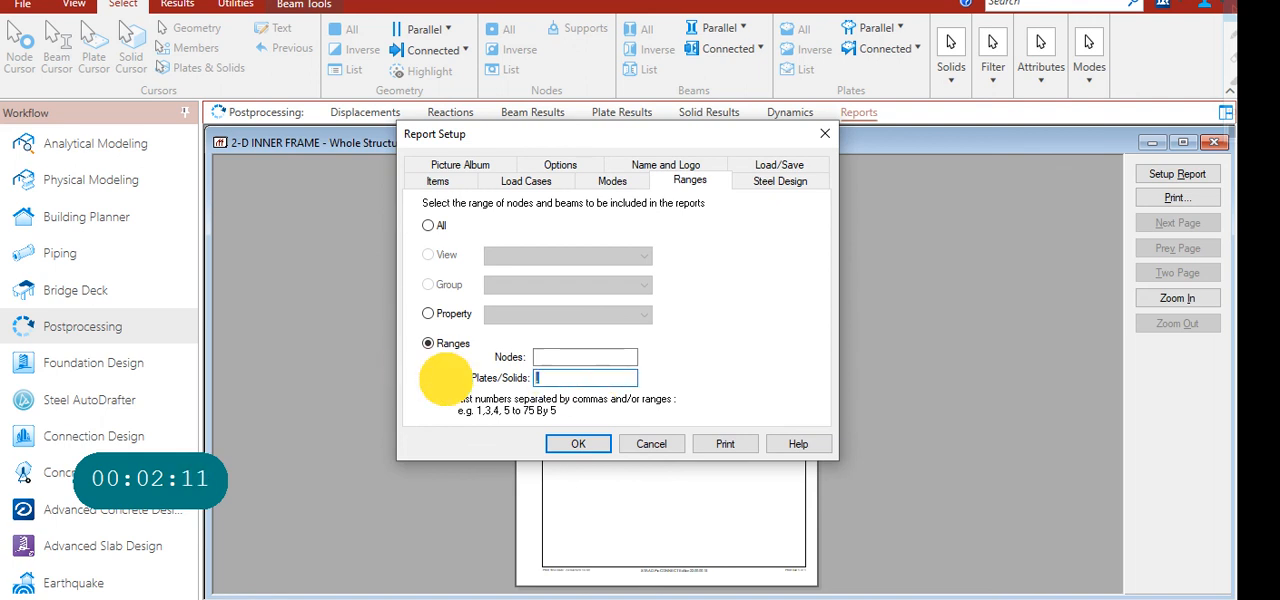
text(1, 2, 10,)
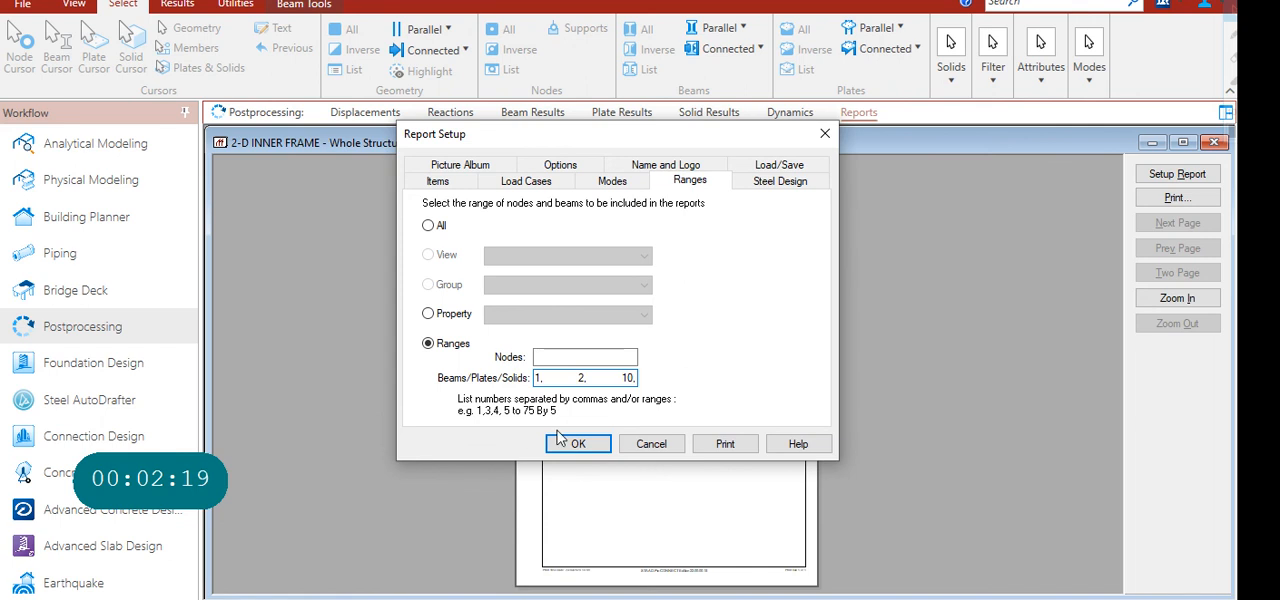
click(577, 443)
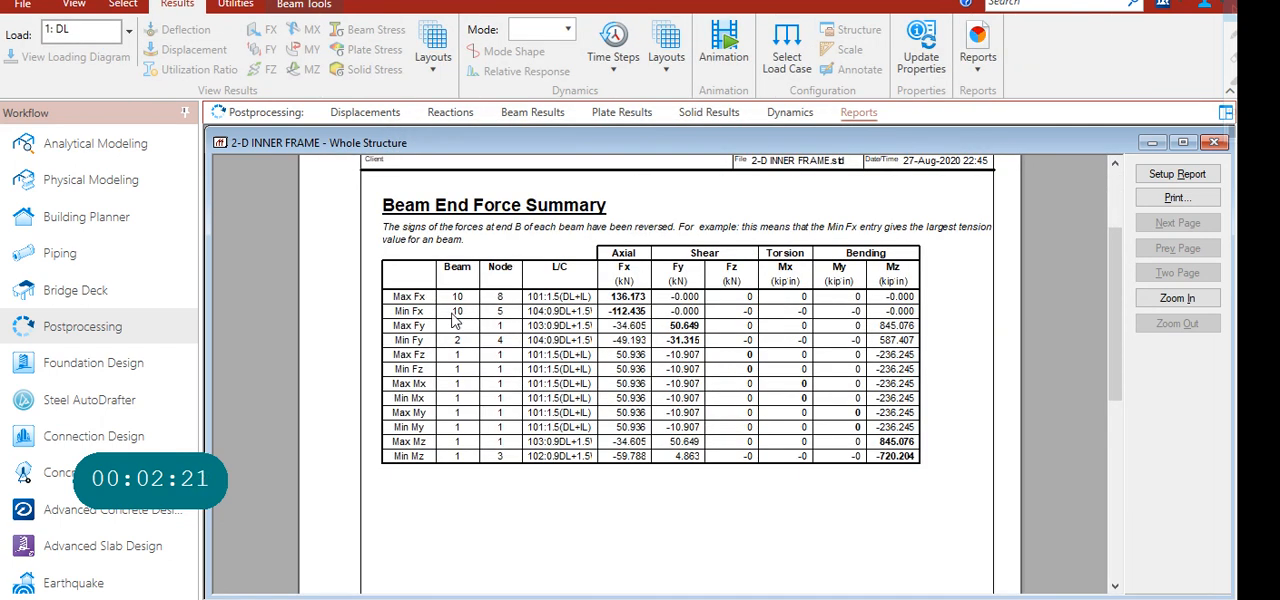
mouse_move(463, 357)
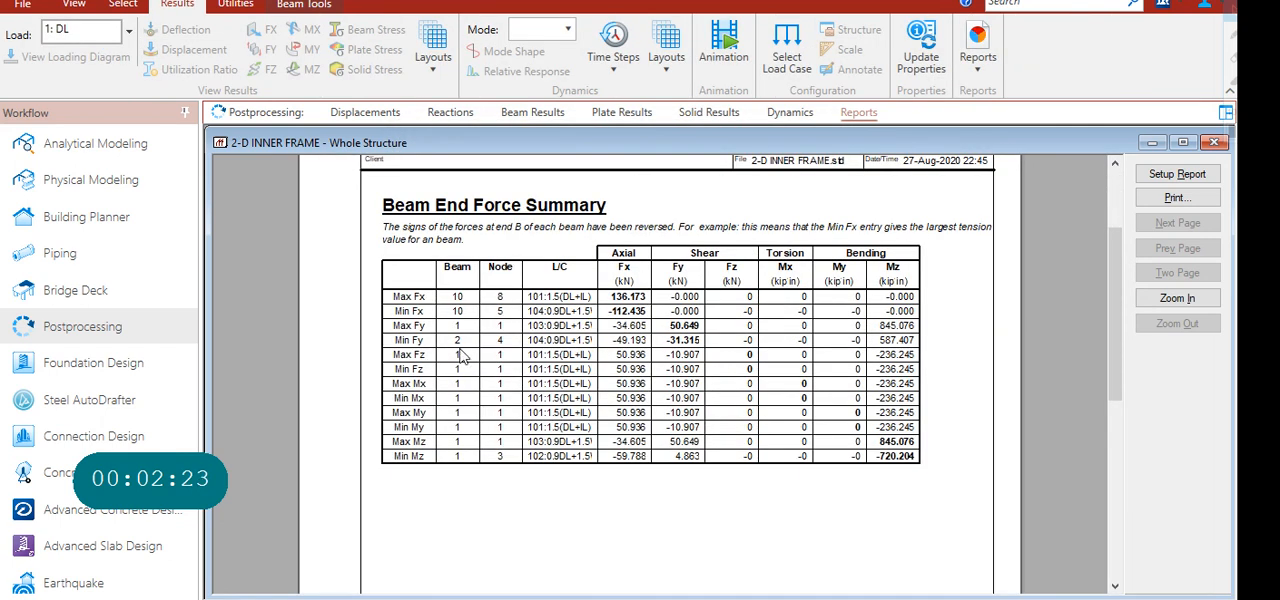